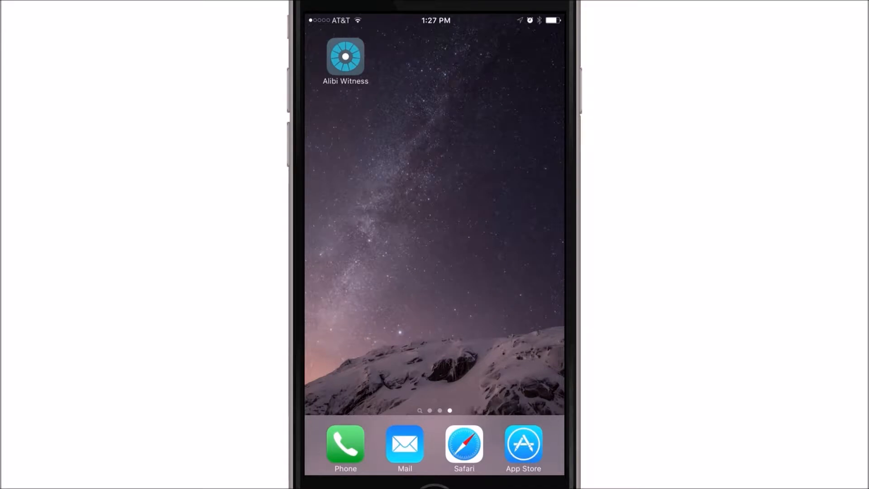
Launch Alibi Witness and go to the empty Devices list from the side menu.
{"action": "left_click", "coordinate": [345, 55]}
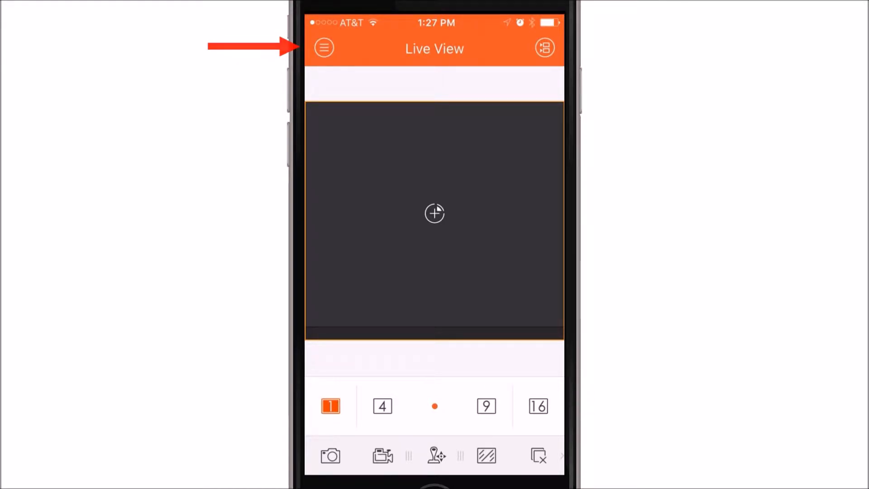
{"action": "left_click", "coordinate": [324, 48]}
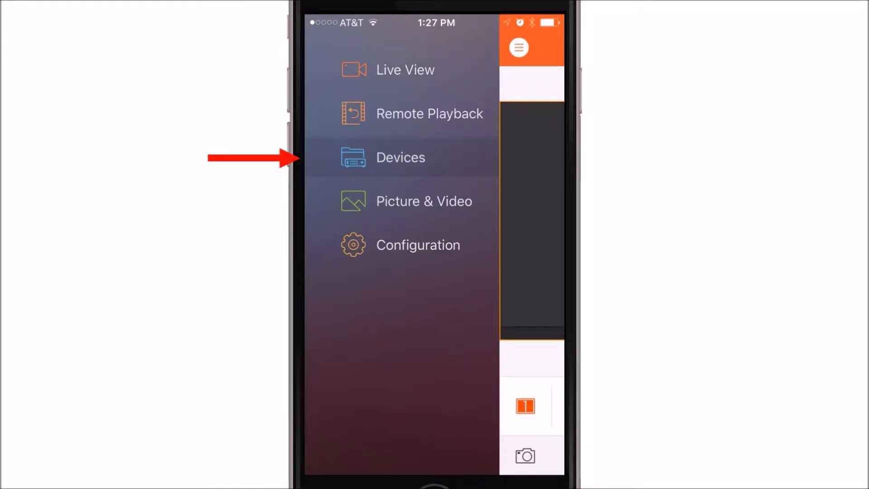
{"action": "left_click", "coordinate": [400, 157]}
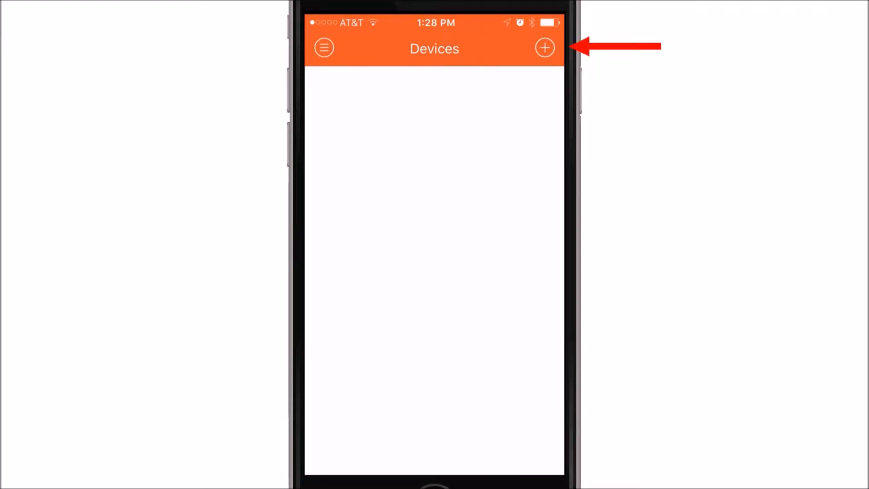
Start a new device and replace its default alias with 'dvr'.
{"action": "left_click", "coordinate": [543, 47]}
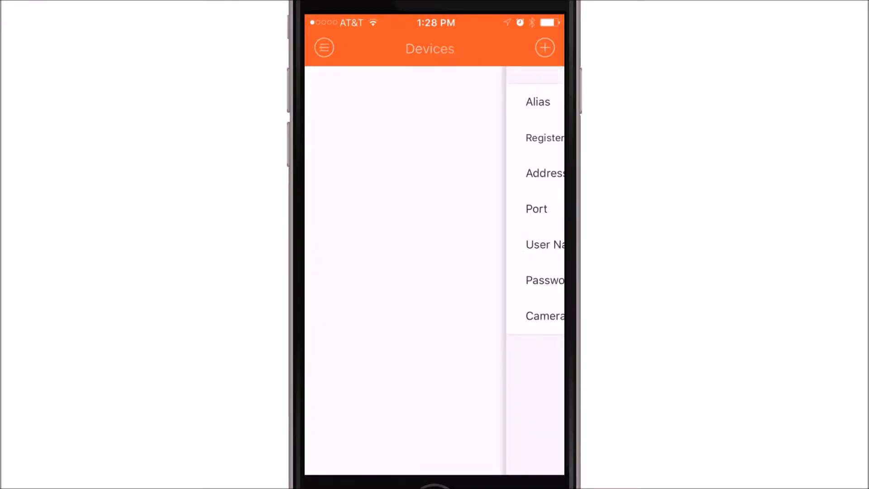
{"action": "left_click", "coordinate": [543, 48]}
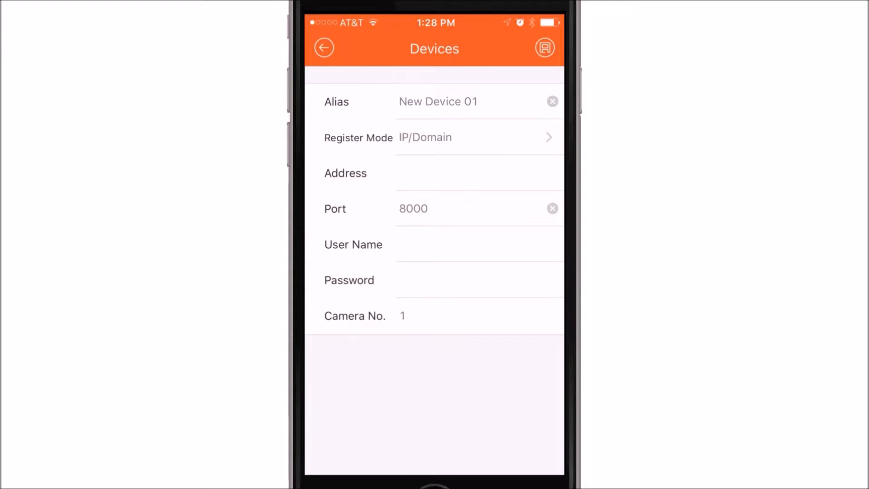
{"action": "left_click", "coordinate": [471, 101]}
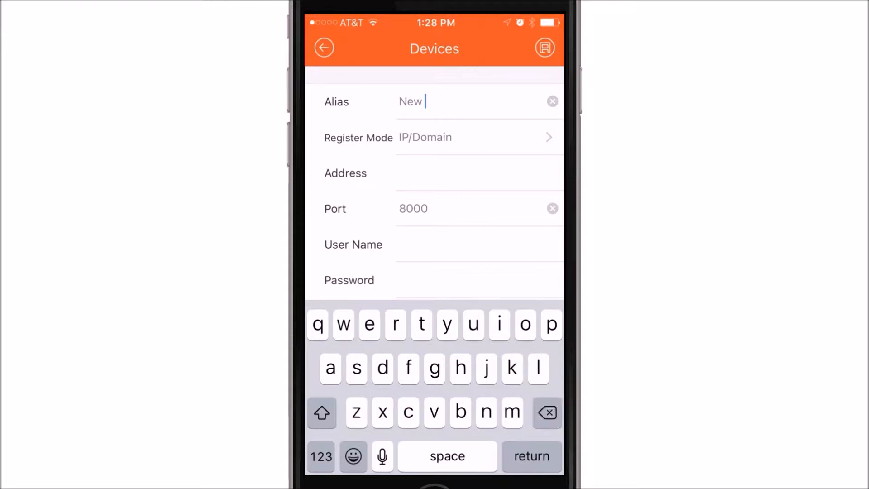
{"action": "left_click", "coordinate": [552, 102]}
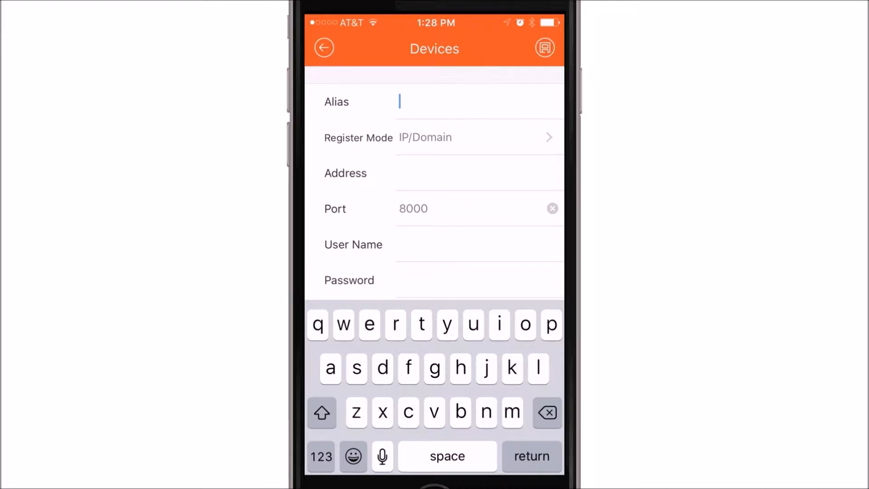
{"action": "type", "text": "dvr"}
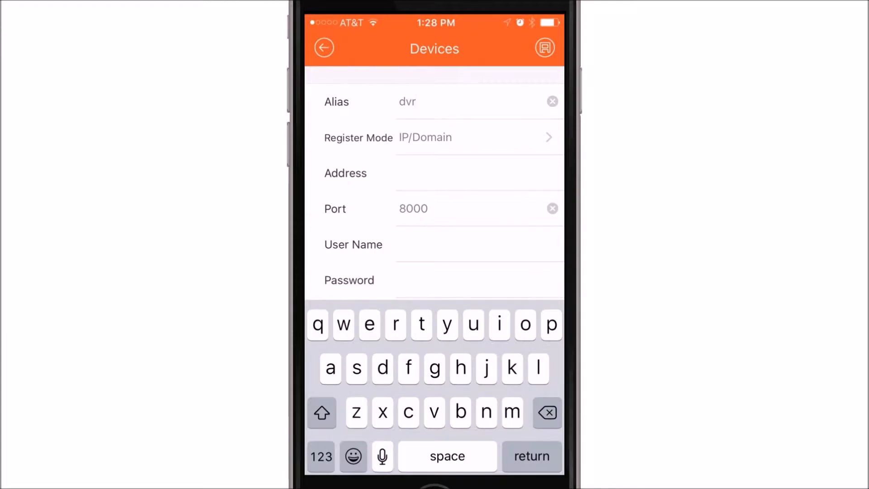
Enter address 192.168.1.125, user name admin and the password for the dvr device.
{"action": "left_click", "coordinate": [320, 456]}
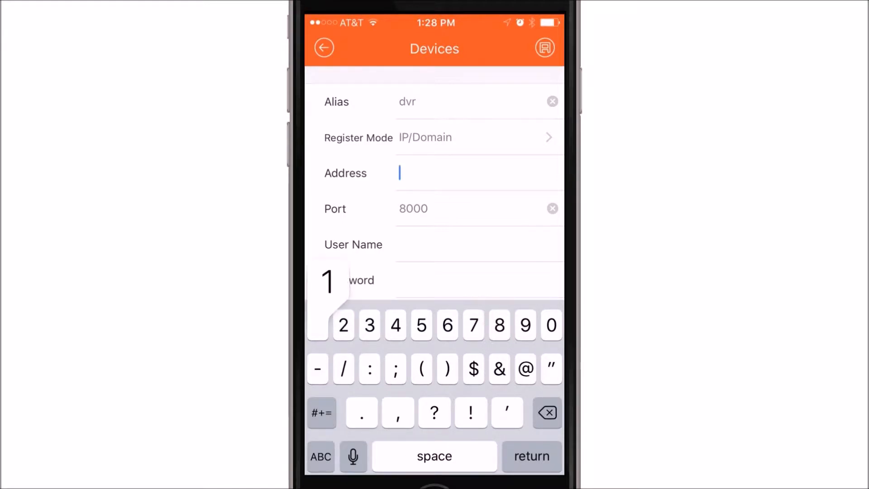
{"action": "type", "text": "192.1"}
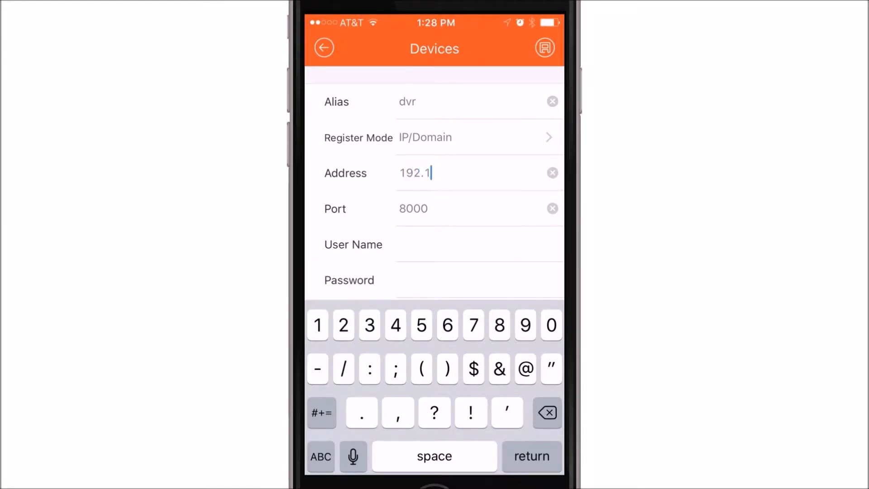
{"action": "left_click", "coordinate": [317, 326]}
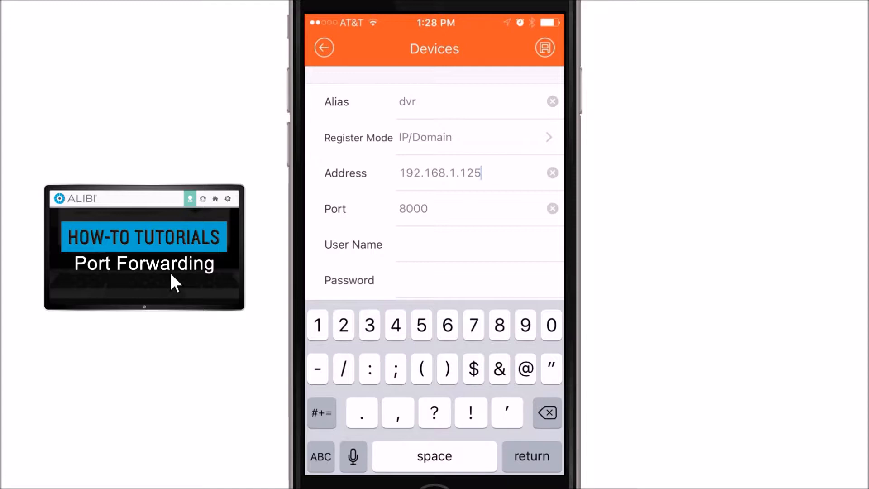
{"action": "left_click", "coordinate": [476, 245]}
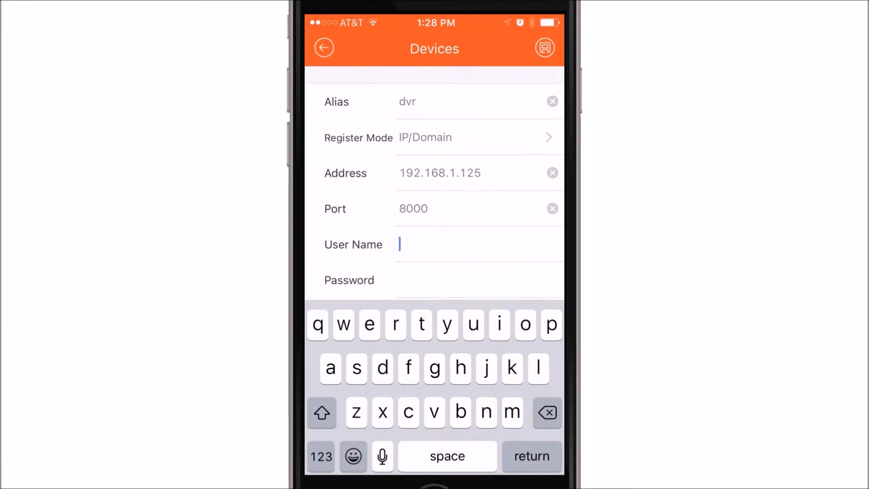
{"action": "type", "text": "admi"}
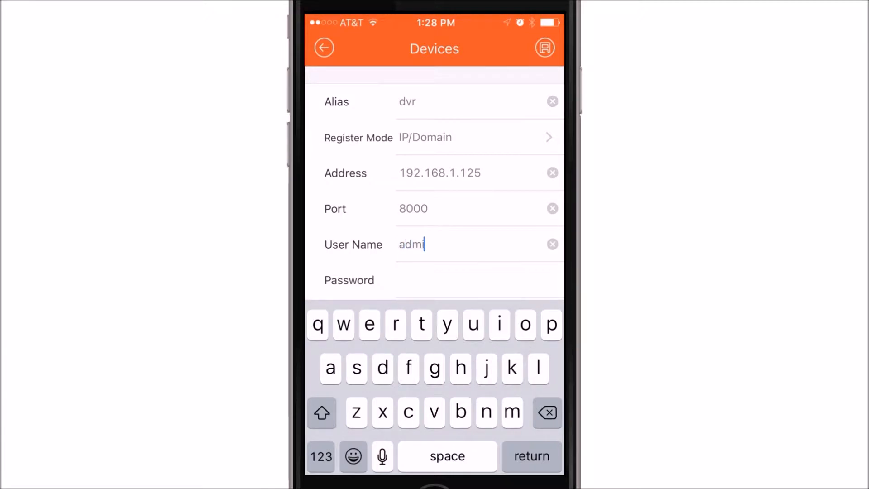
{"action": "left_click", "coordinate": [476, 280]}
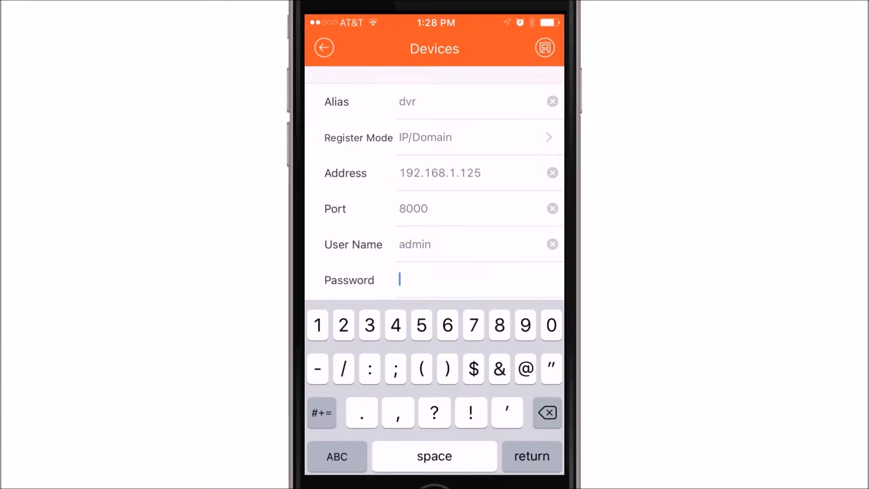
{"action": "type", "text": "1"}
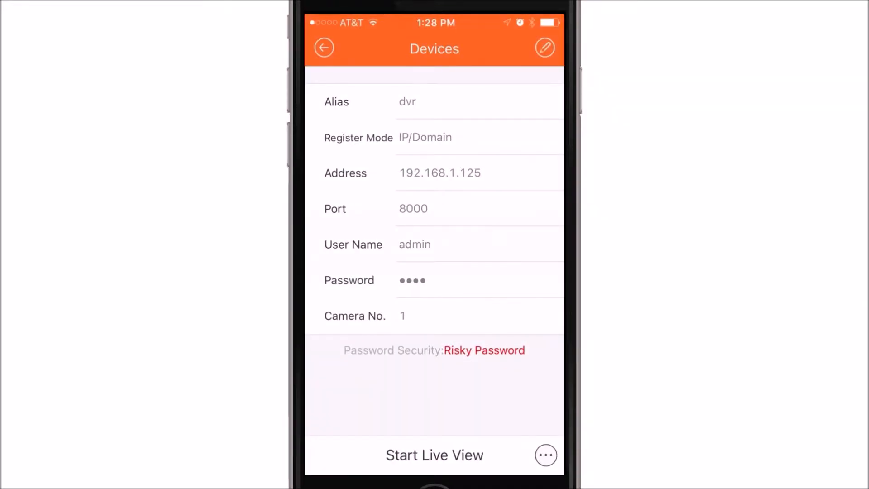
Start dvr live view, try the 4, 9 and 16-camera grids, then return to one camera.
{"action": "left_click", "coordinate": [434, 455]}
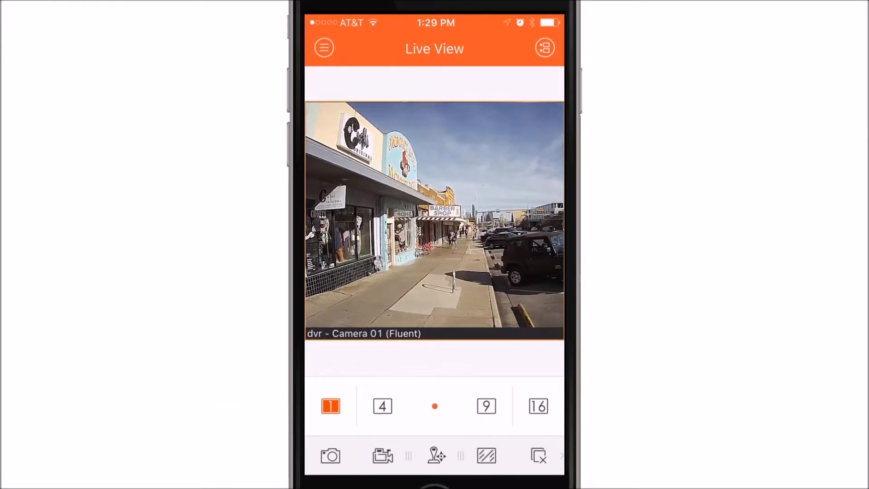
{"action": "left_click", "coordinate": [382, 405]}
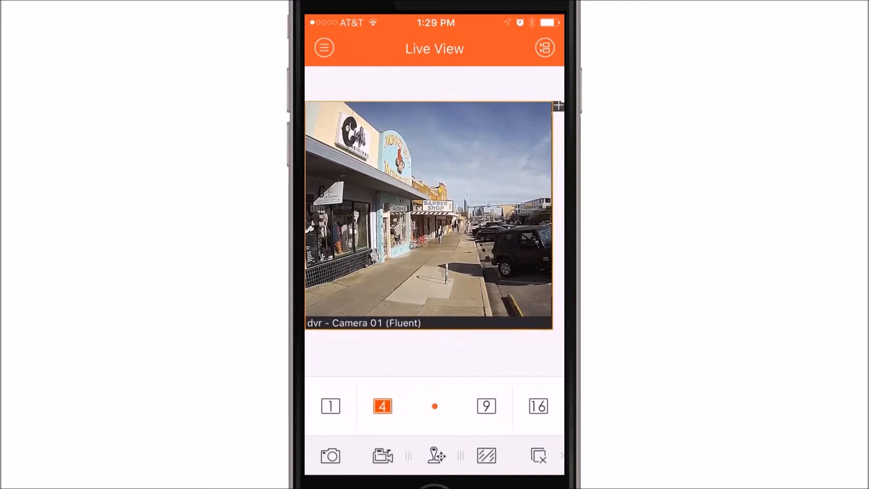
{"action": "left_click", "coordinate": [381, 405]}
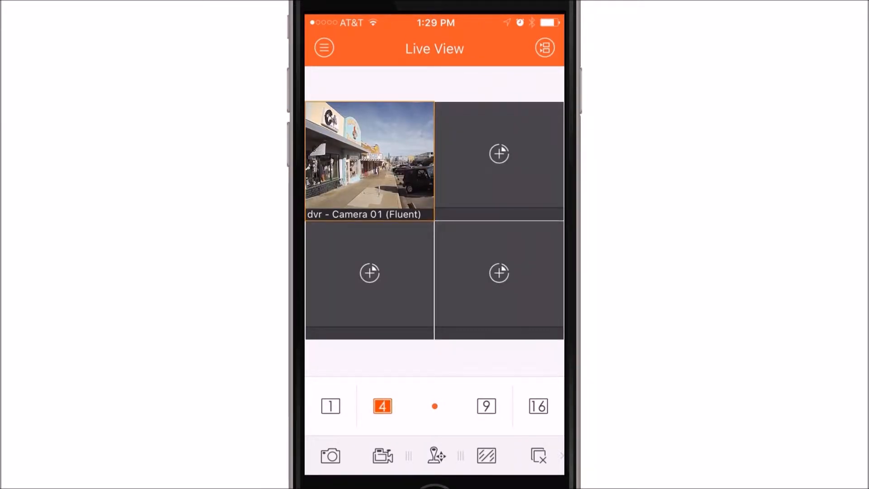
{"action": "left_click", "coordinate": [486, 406]}
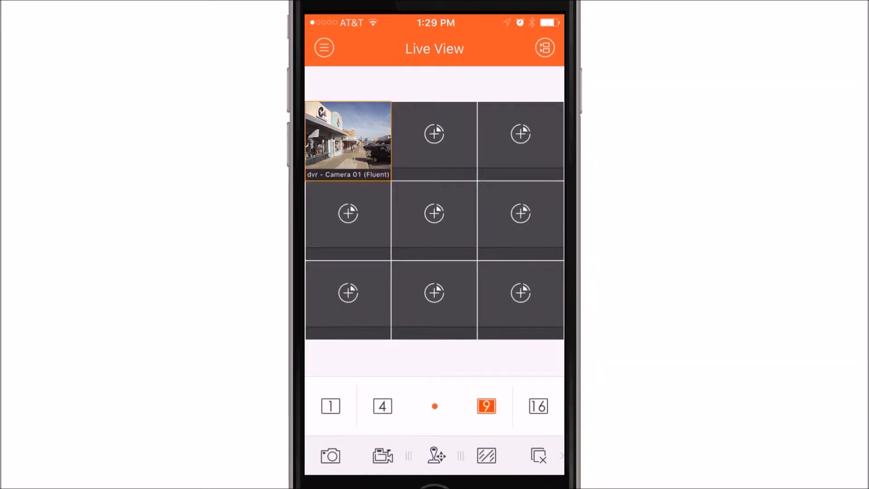
{"action": "left_click", "coordinate": [537, 405]}
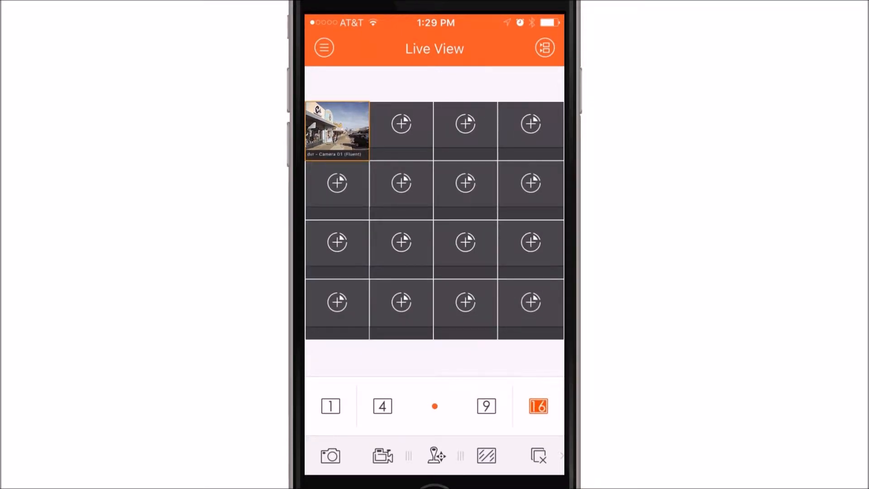
{"action": "left_click", "coordinate": [330, 405]}
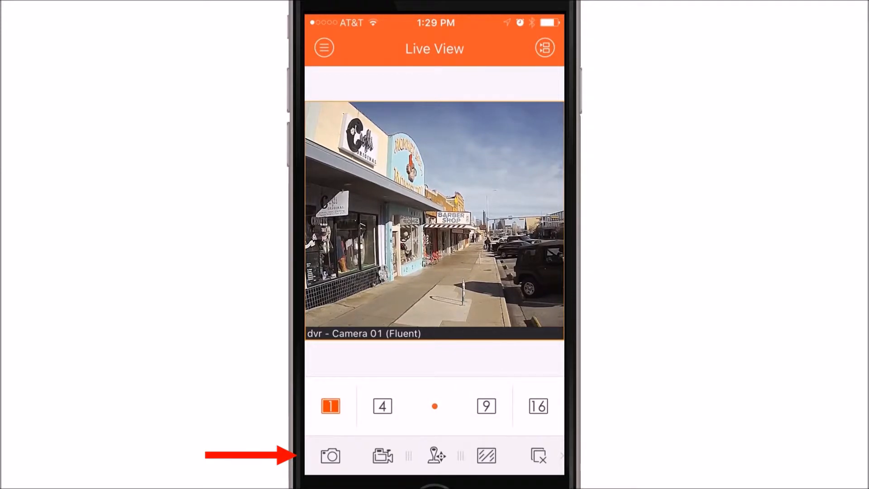
Take a snapshot and toggle recording of the Camera 01 live feed.
{"action": "left_click", "coordinate": [331, 455]}
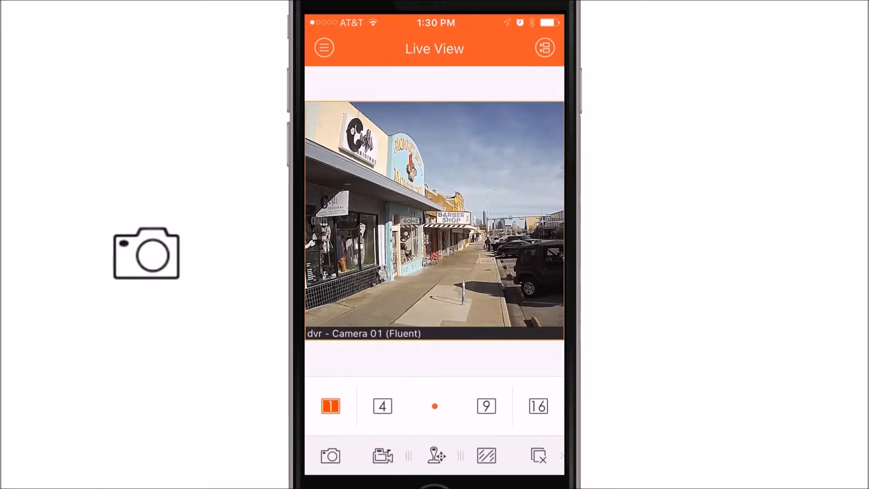
{"action": "left_click", "coordinate": [383, 455]}
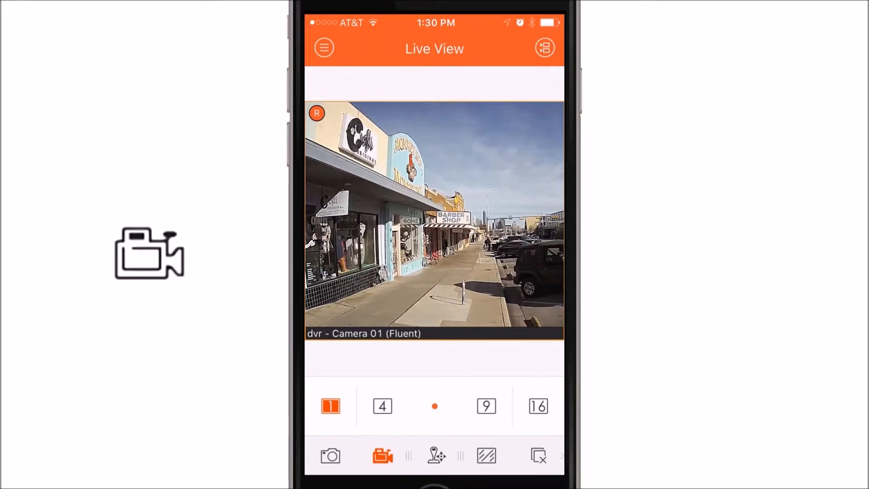
{"action": "left_click", "coordinate": [382, 455]}
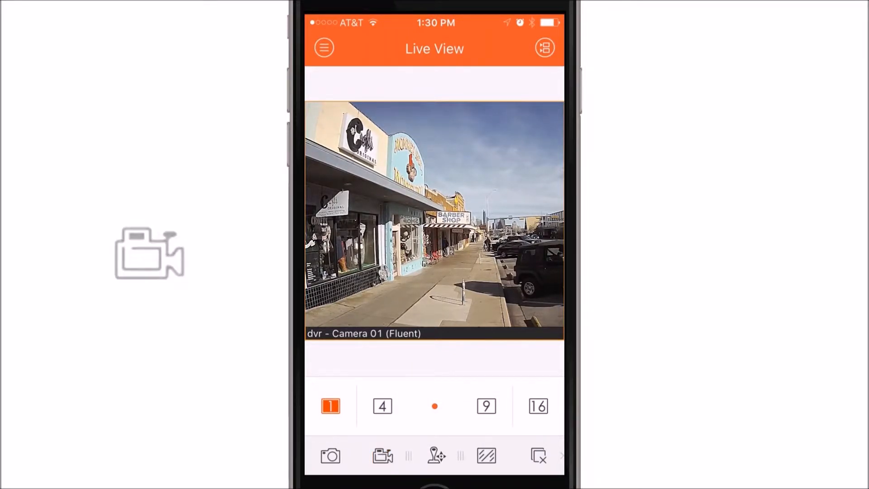
{"action": "left_click", "coordinate": [434, 455]}
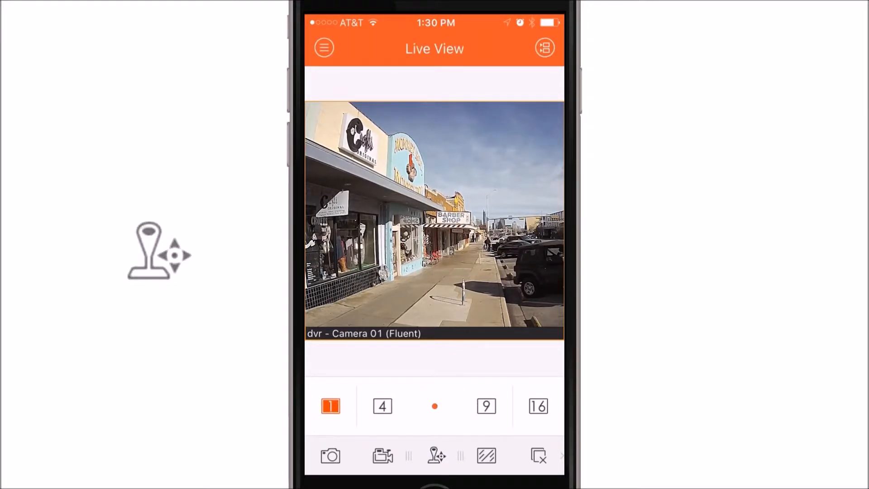
Try PTZ control, keep Fluent image quality, and close all live streams.
{"action": "left_click", "coordinate": [486, 456]}
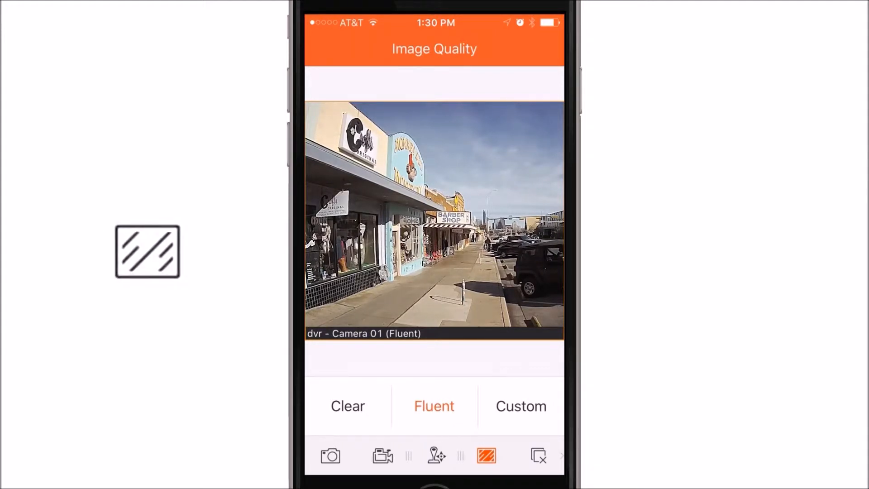
{"action": "left_click", "coordinate": [486, 456]}
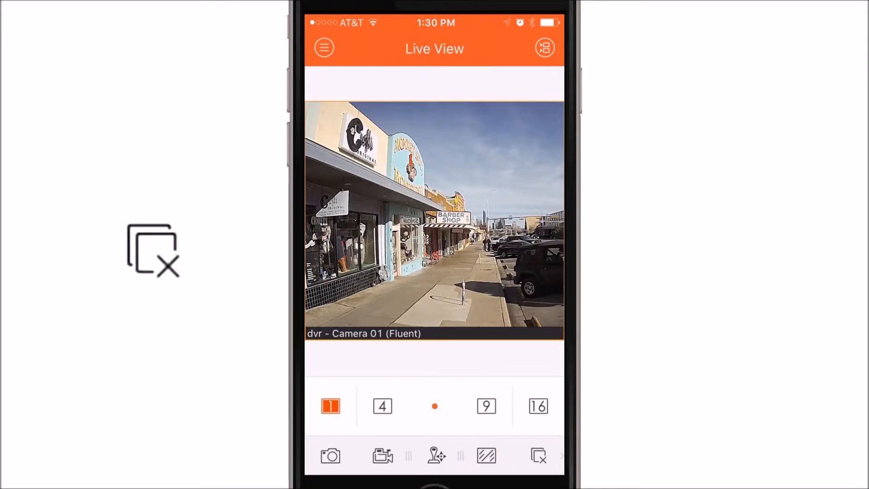
{"action": "left_click", "coordinate": [537, 455]}
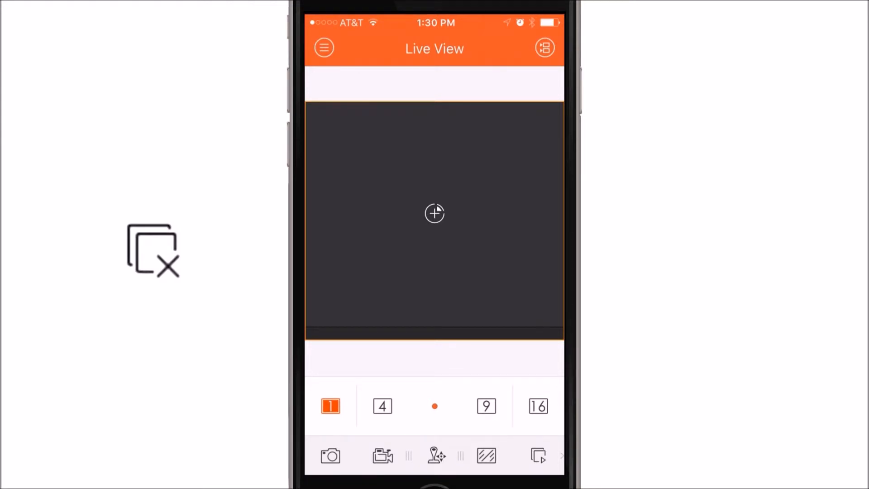
{"action": "left_click", "coordinate": [434, 213]}
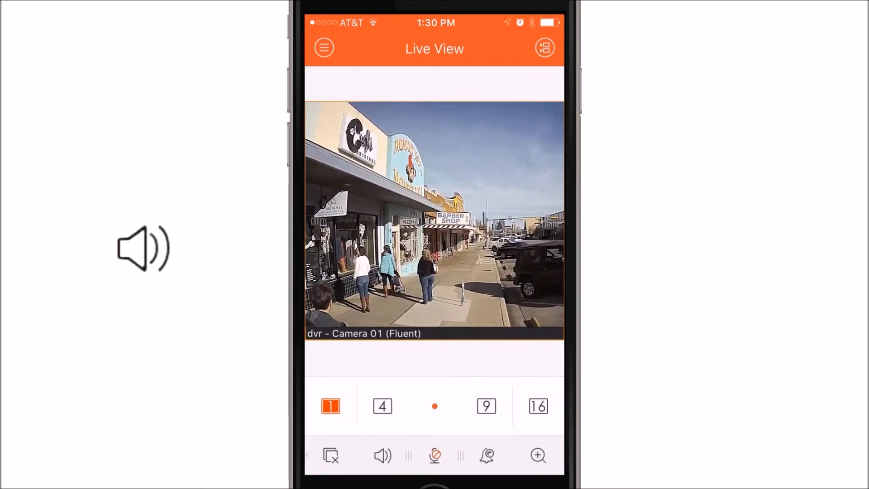
{"action": "left_click", "coordinate": [382, 455]}
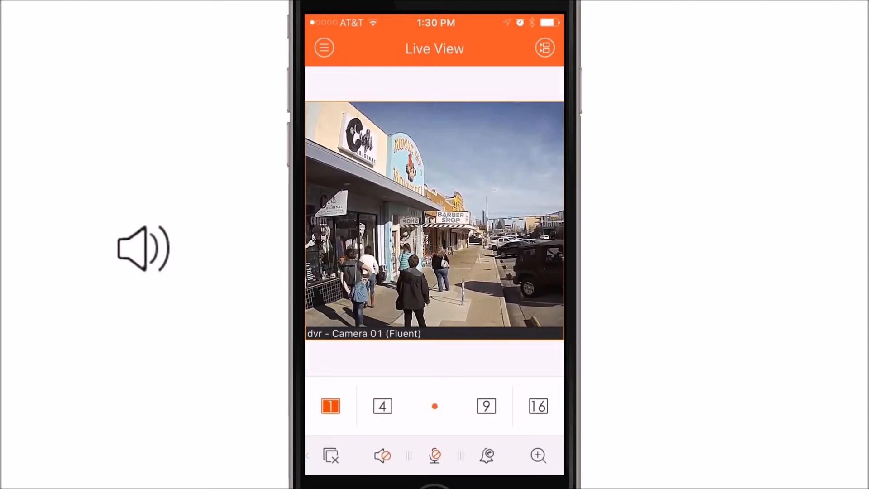
{"action": "left_click", "coordinate": [382, 455]}
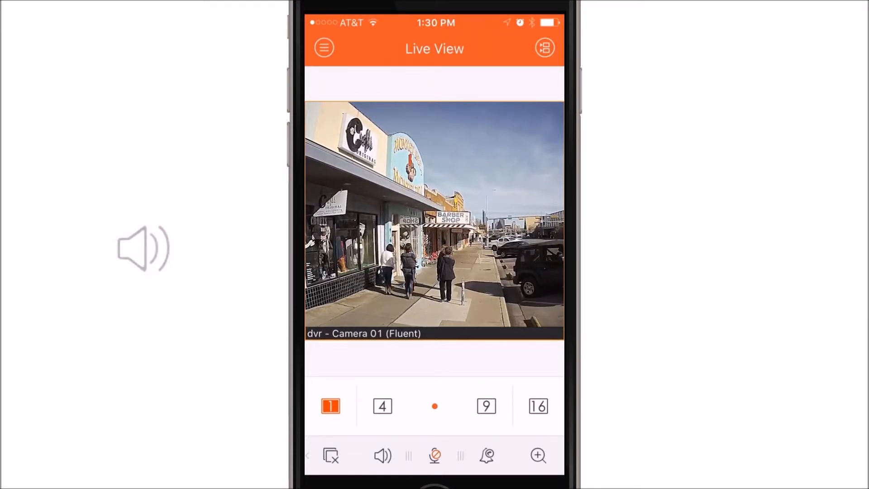
{"action": "left_click", "coordinate": [435, 455]}
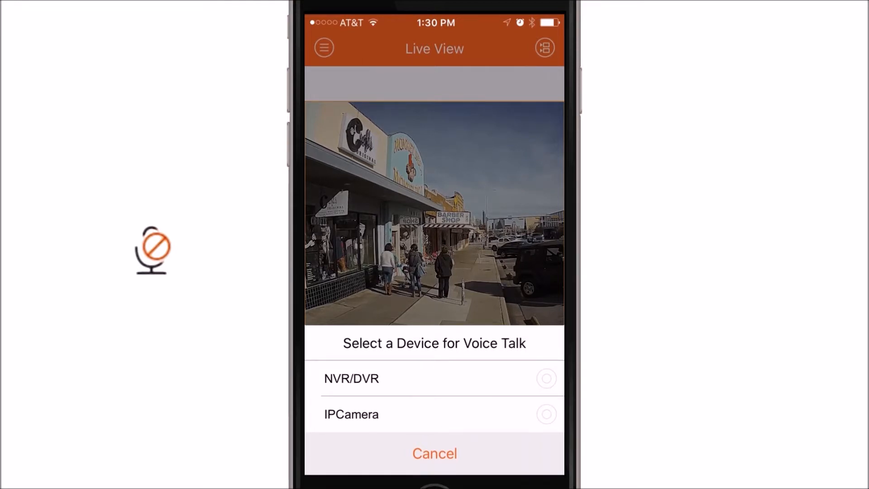
{"action": "left_click", "coordinate": [434, 453]}
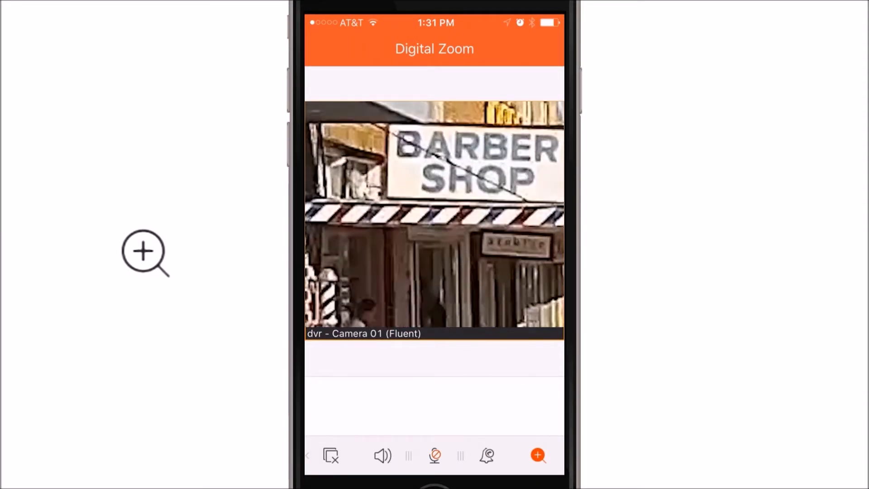
{"action": "left_click", "coordinate": [537, 455]}
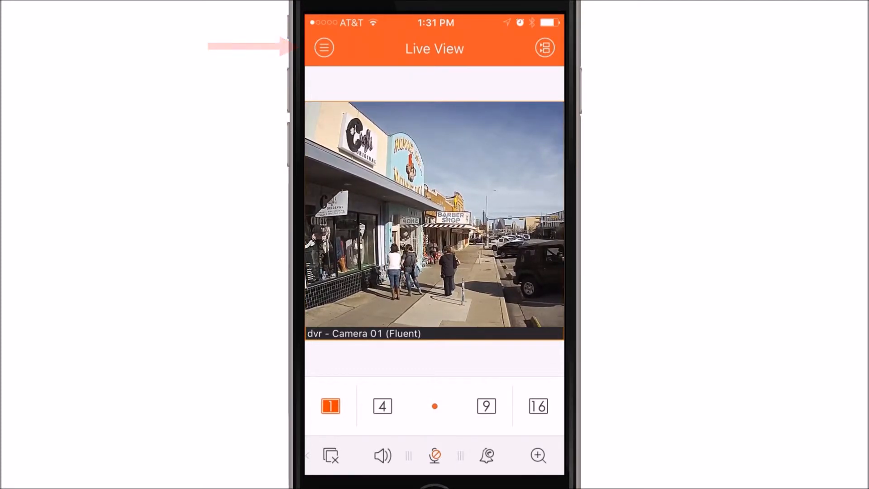
Switch to Remote Playback and load dvr recordings into the first playback window.
{"action": "left_click", "coordinate": [323, 47]}
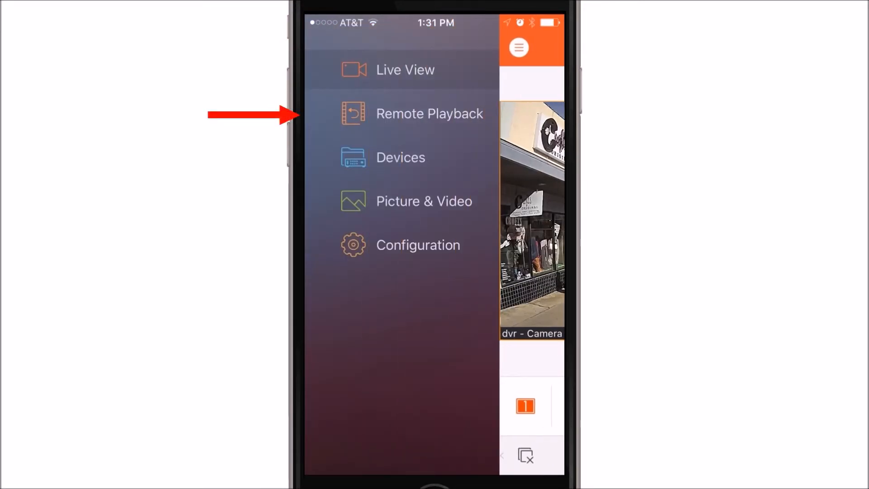
{"action": "left_click", "coordinate": [429, 114]}
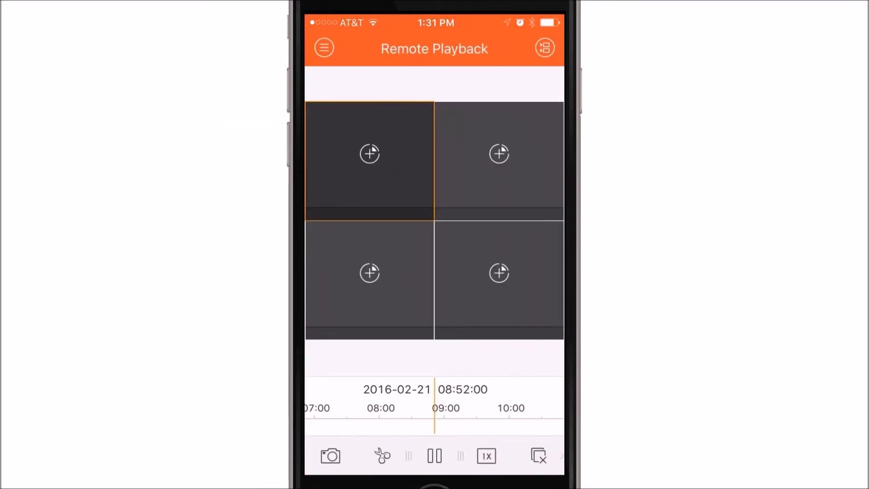
{"action": "left_click", "coordinate": [370, 153]}
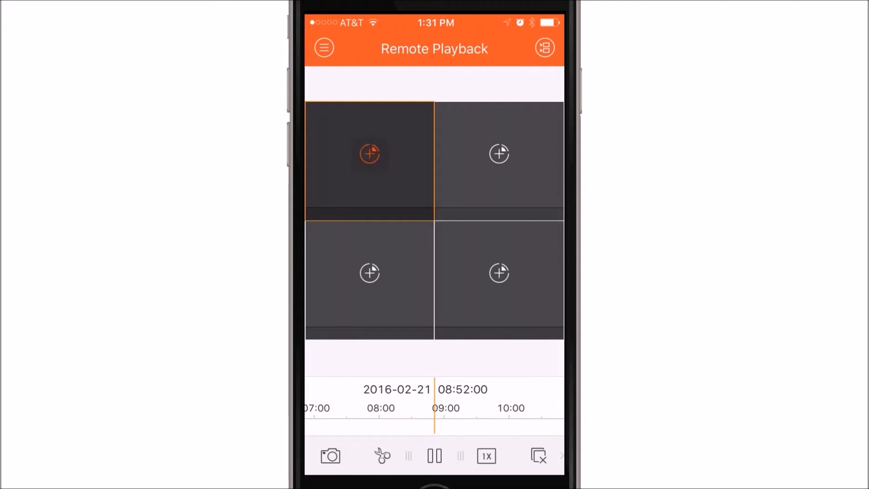
{"action": "left_click", "coordinate": [369, 153]}
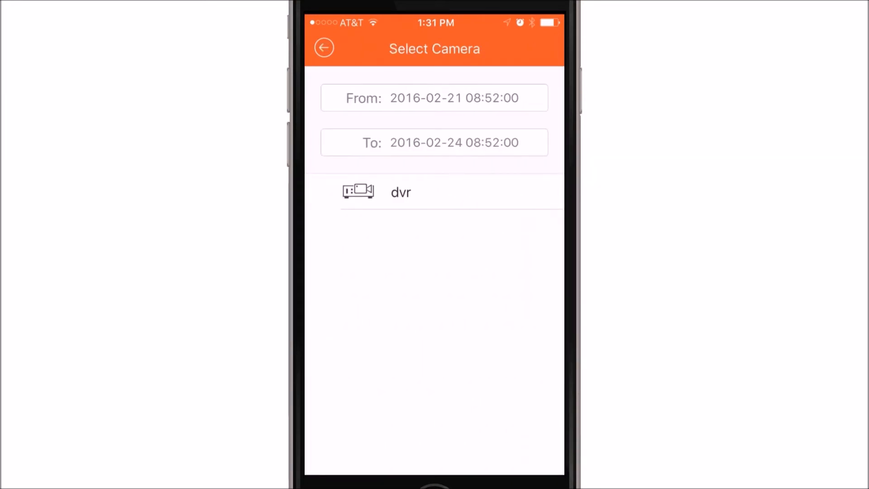
{"action": "left_click", "coordinate": [401, 192]}
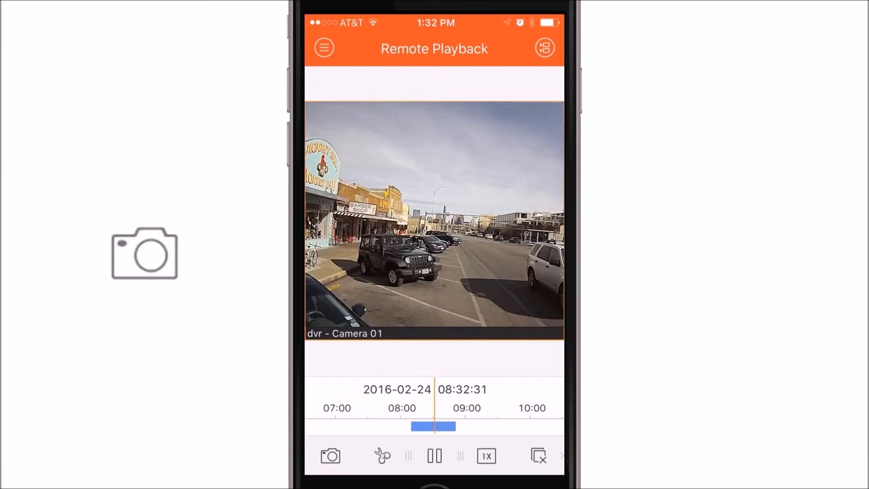
Capture a snapshot and clip of the recorded footage, then pause playback.
{"action": "left_click", "coordinate": [382, 455]}
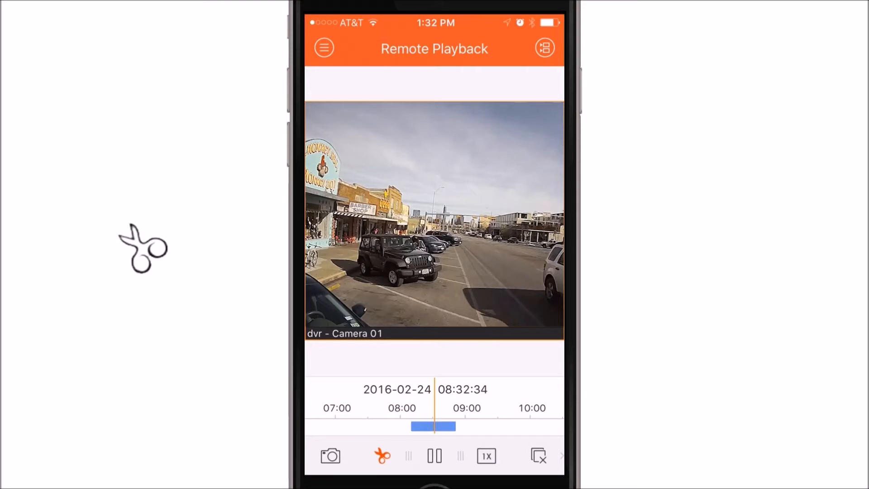
{"action": "left_click", "coordinate": [380, 456]}
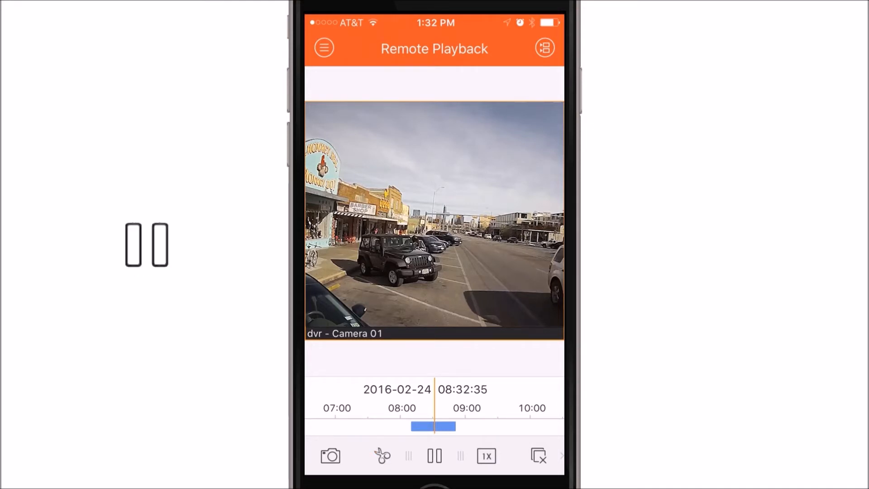
{"action": "left_click", "coordinate": [485, 456]}
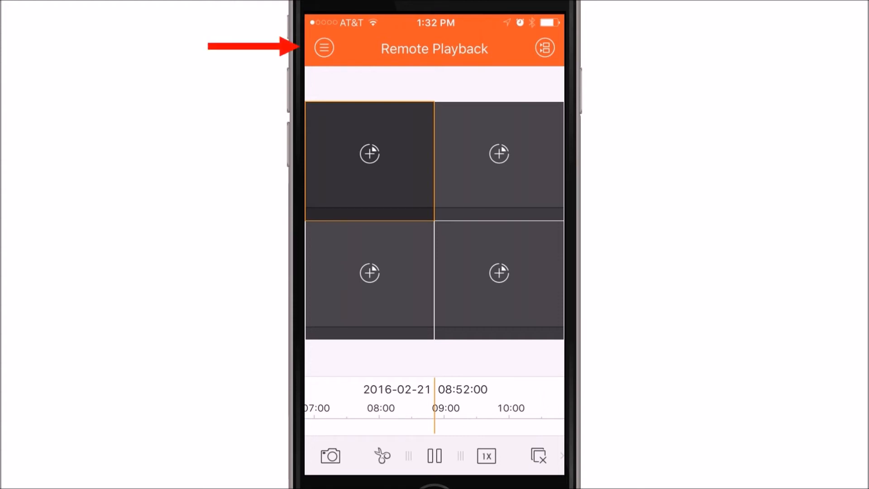
Browse the Picture & Video gallery of saved media, then open Configuration.
{"action": "left_click", "coordinate": [324, 47]}
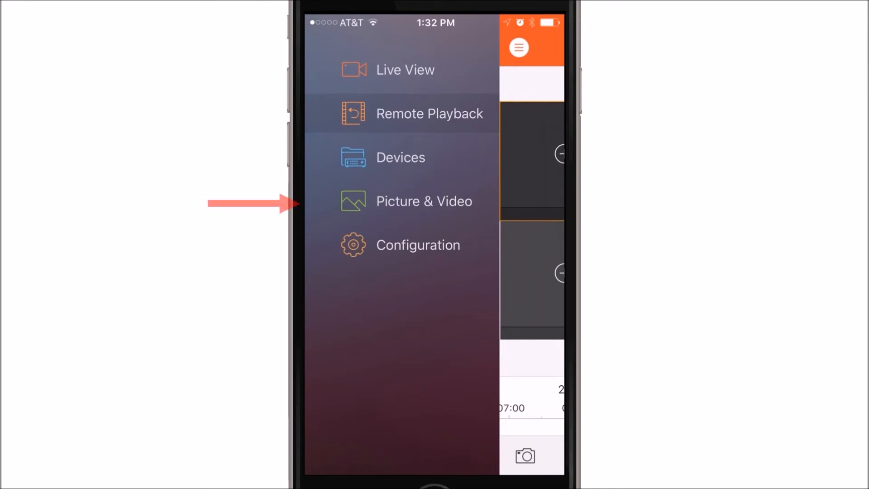
{"action": "left_click", "coordinate": [424, 200]}
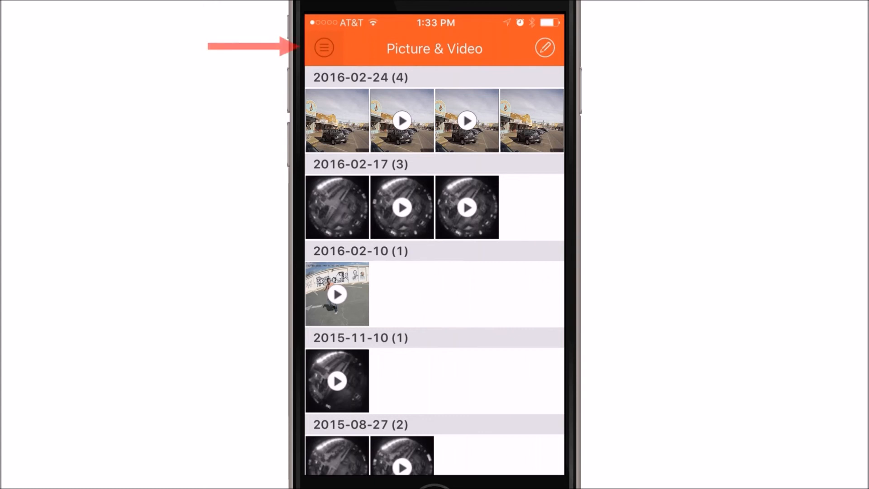
{"action": "left_click", "coordinate": [324, 47]}
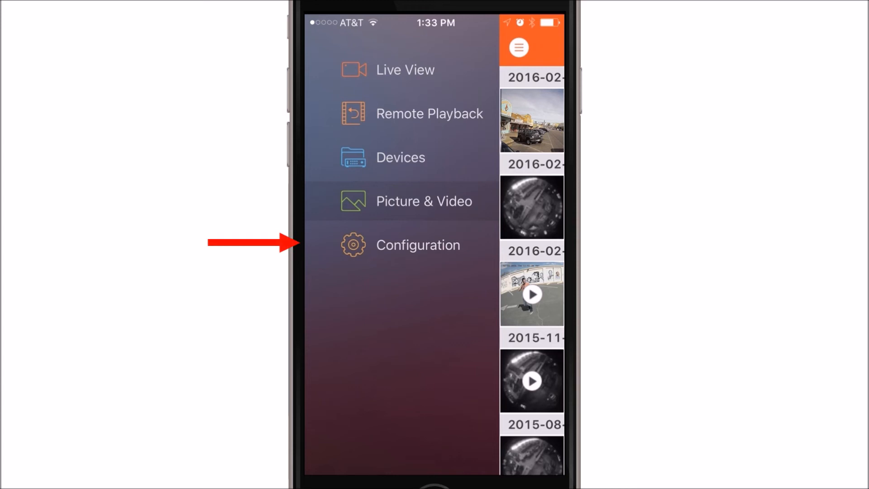
{"action": "left_click", "coordinate": [417, 244]}
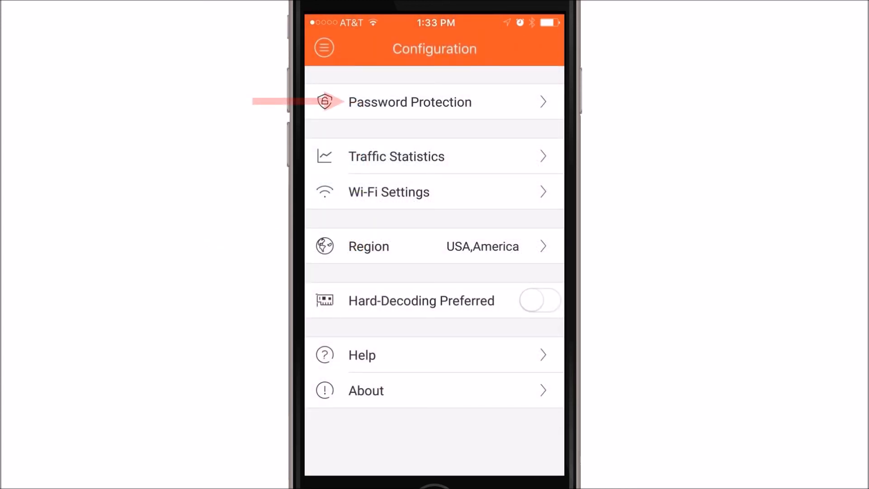